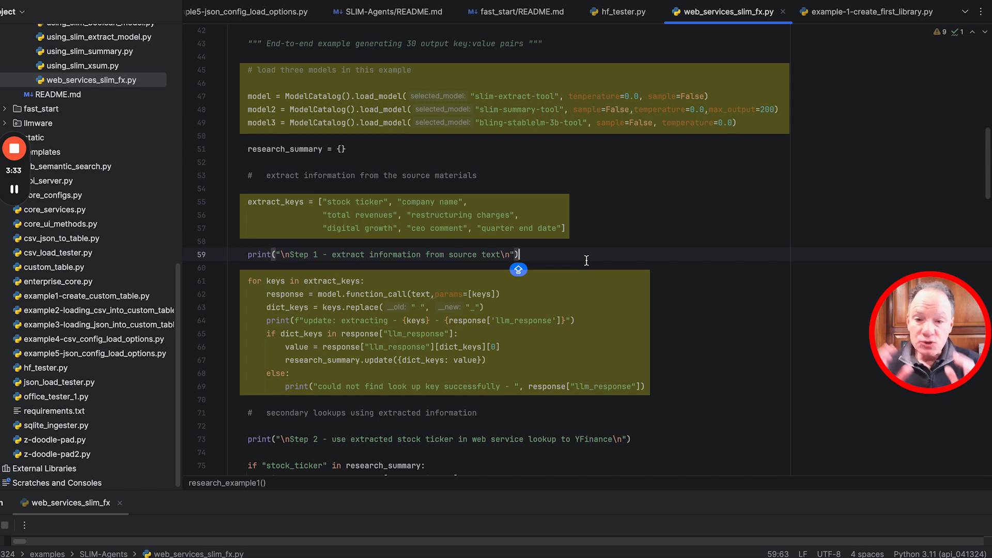
mouse_move(942, 156)
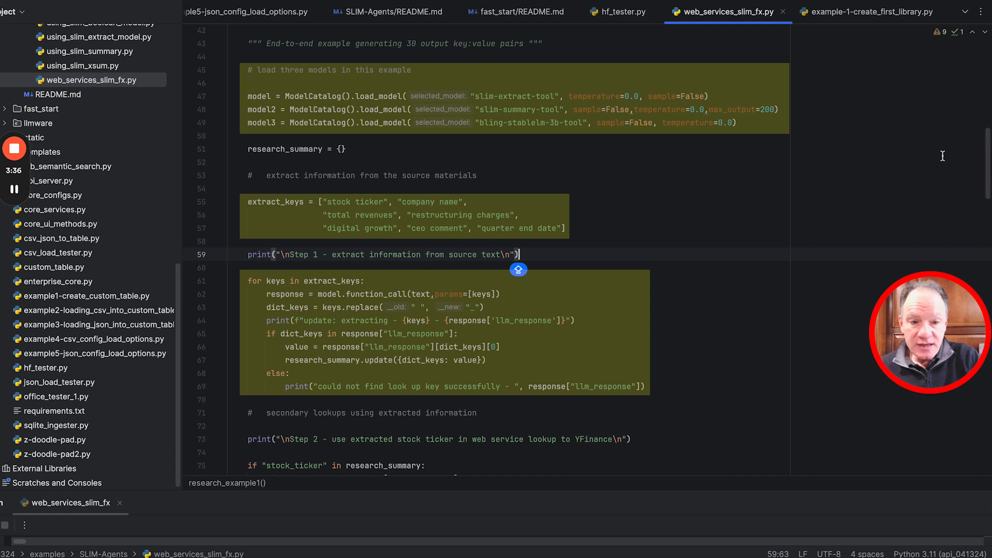
Step: Scroll down to the Step 4 summary-printing loop and bring up the Run menu
scroll("down", 3)
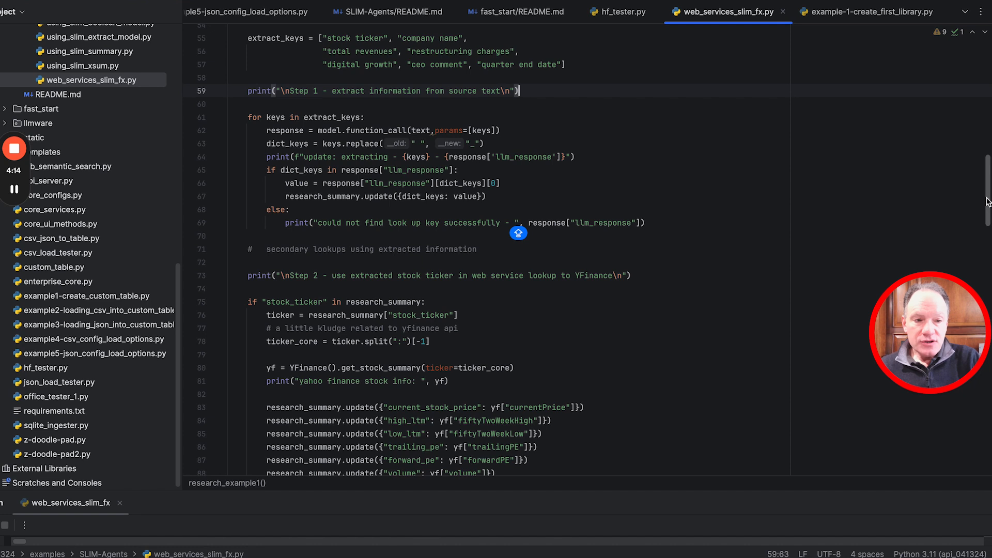
scroll("down", 3)
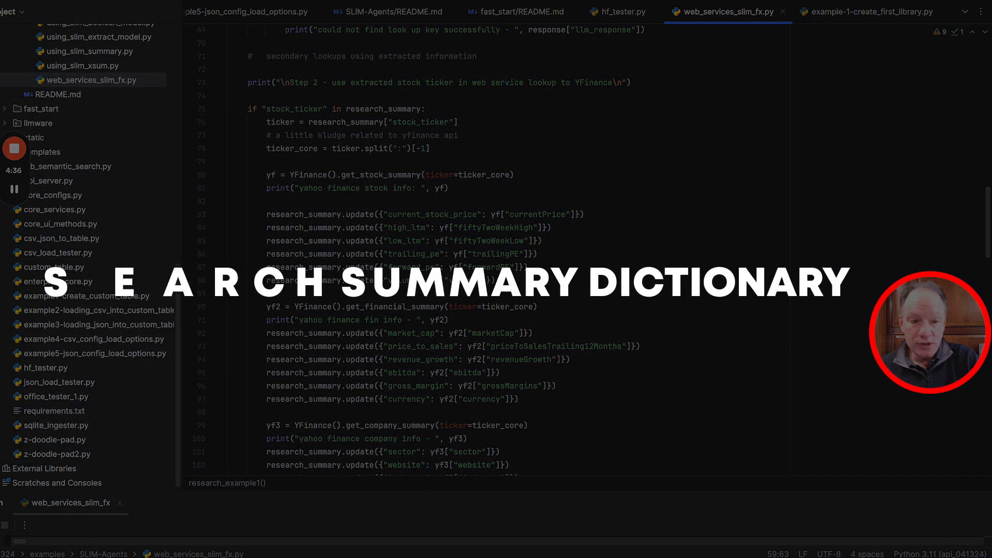
scroll("down", 3)
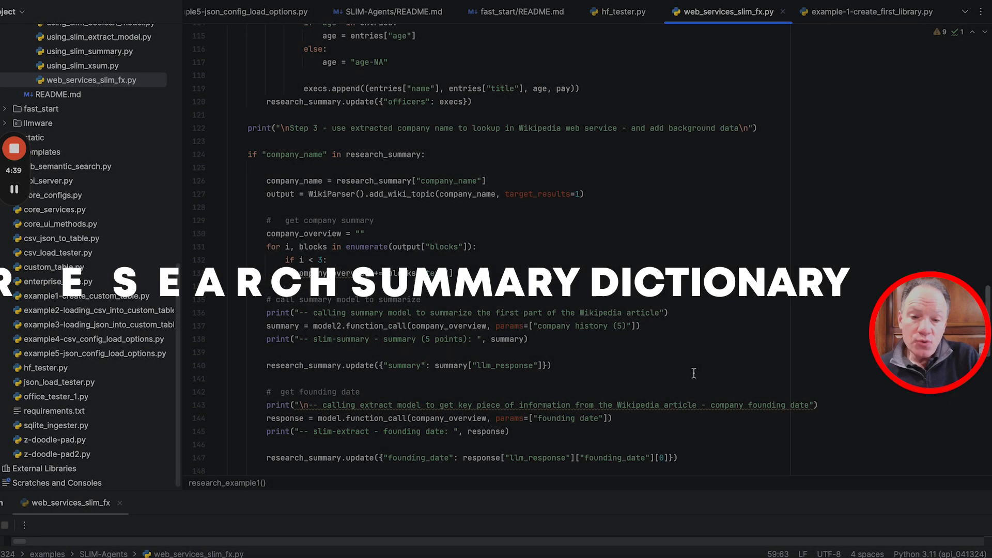
double_click(294, 154)
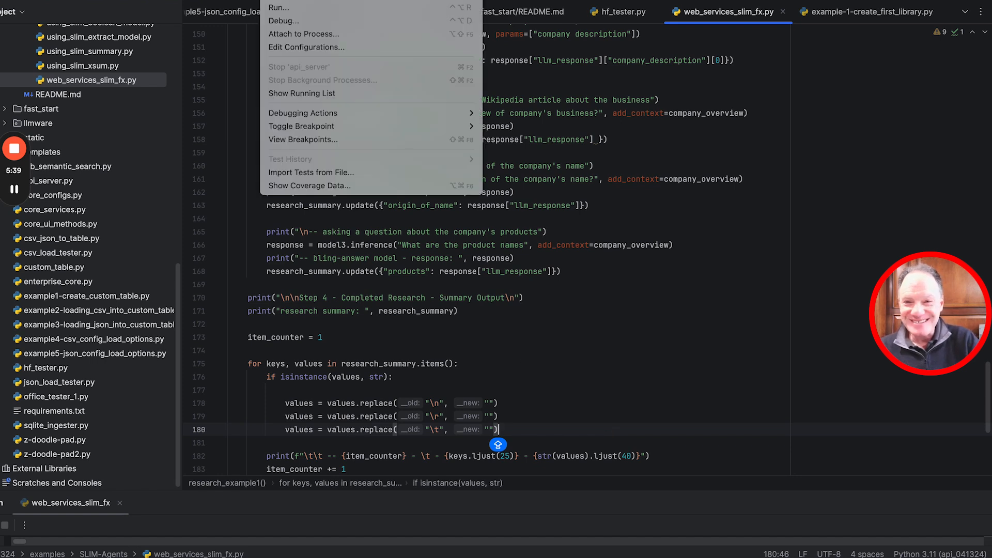
Step: Run web_services_slim_fx.py and scroll through the console's Nike, Yahoo Finance and Wikipedia output
left_click(460, 384)
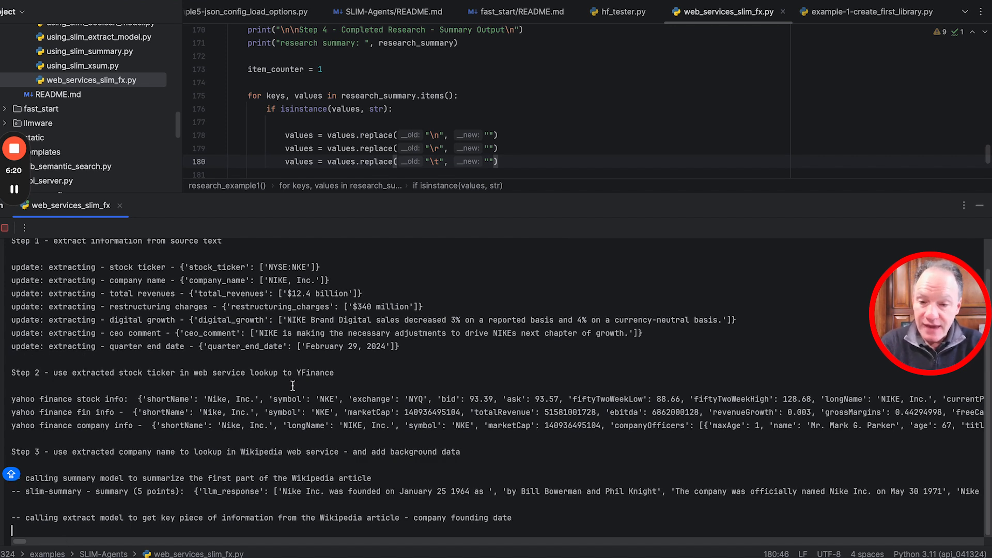
scroll("down", 3)
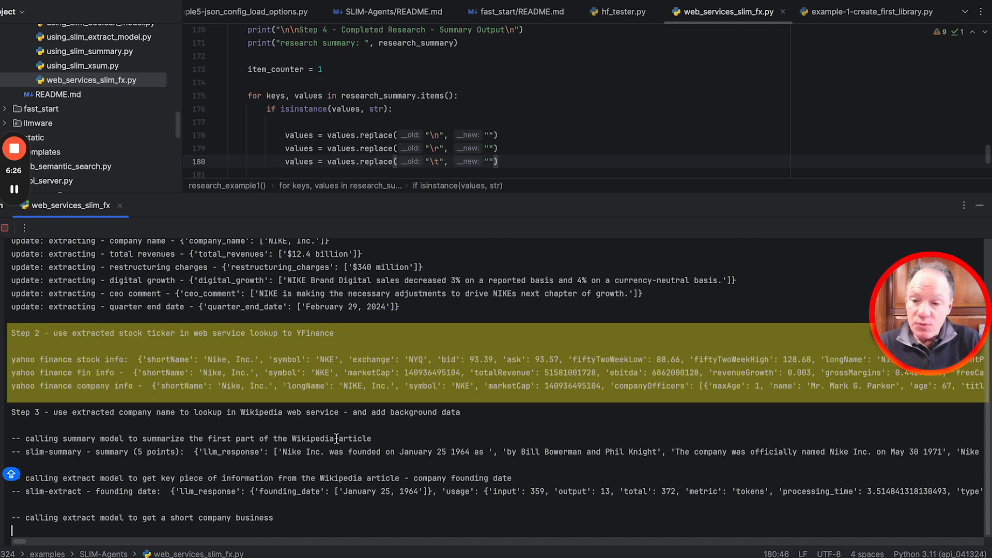
scroll("down", 3)
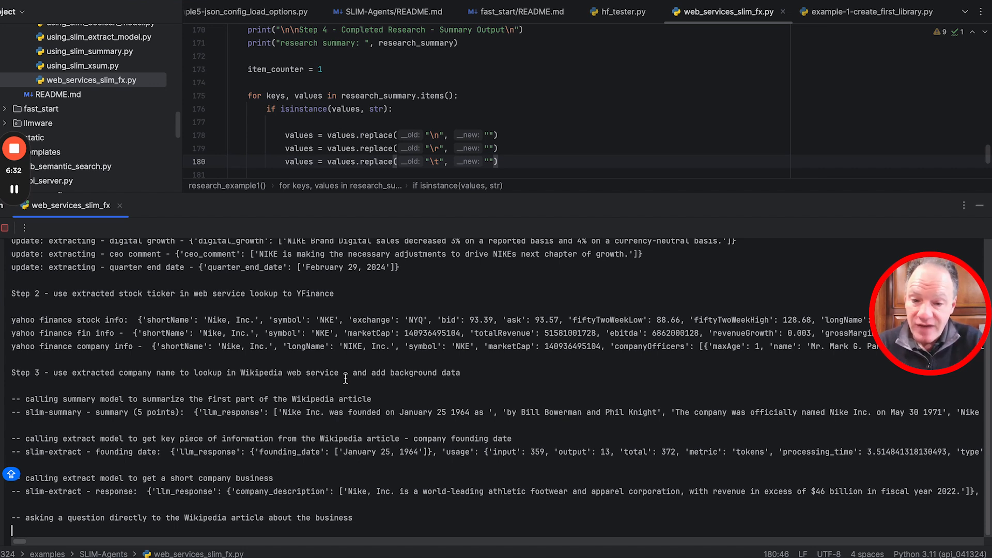
scroll("down", 3)
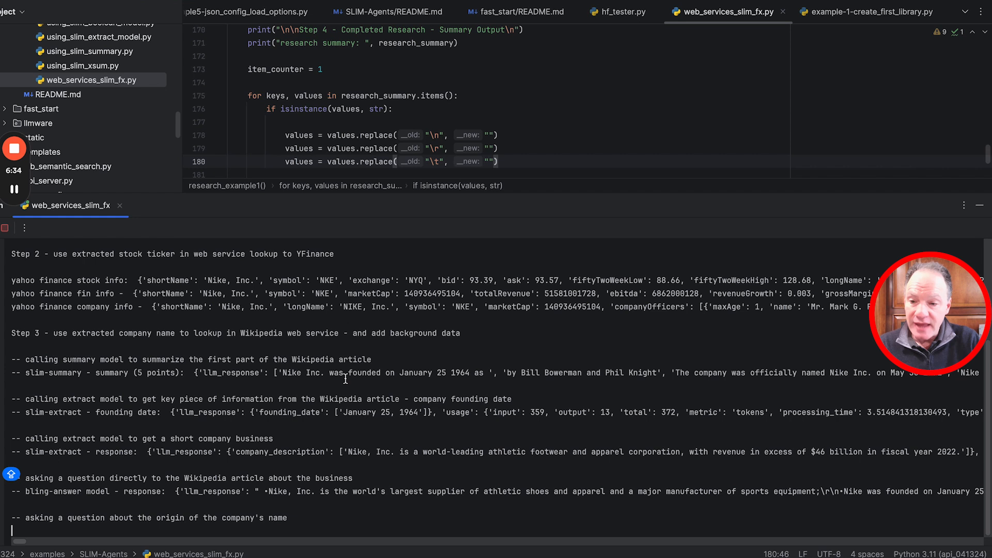